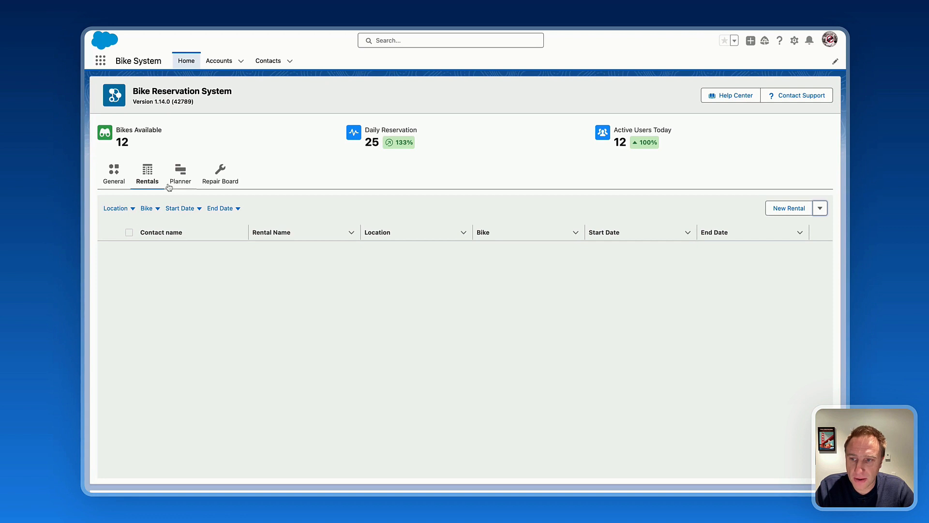
Launch the booking flow with the New Rental header action on the empty Rentals table
{"action": "left_click", "coordinate": [378, 232]}
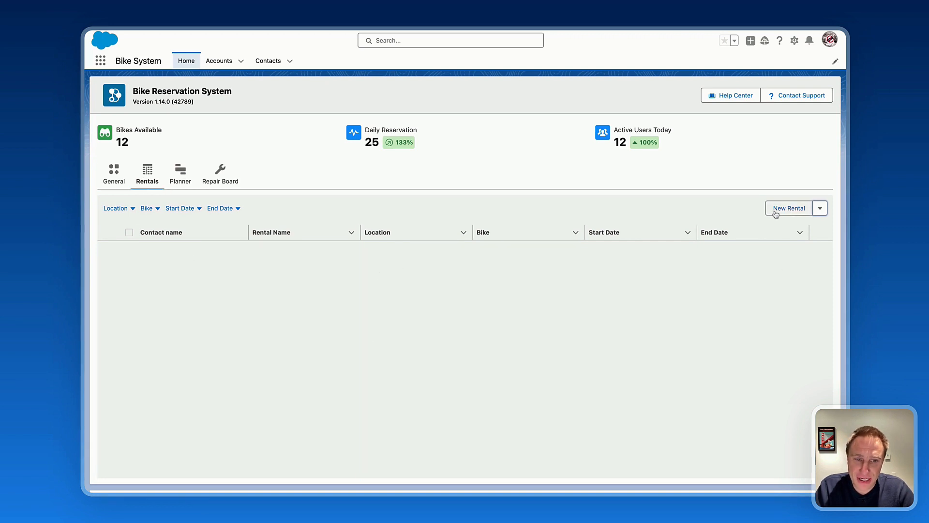
{"action": "mouse_move", "coordinate": [783, 214]}
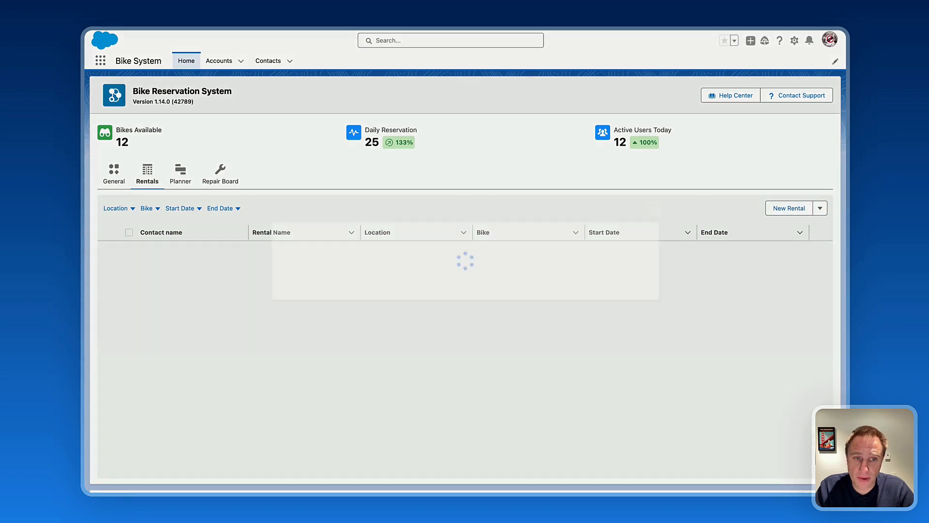
Choose the San Francisco Bicycle Rentals location and pick the Model E – Supernova bike
{"action": "left_click", "coordinate": [788, 208]}
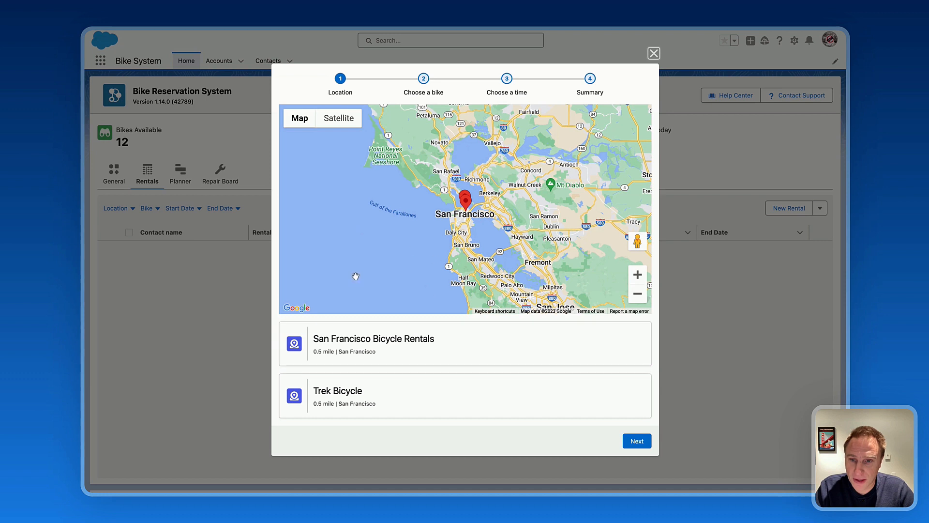
{"action": "left_click", "coordinate": [464, 343]}
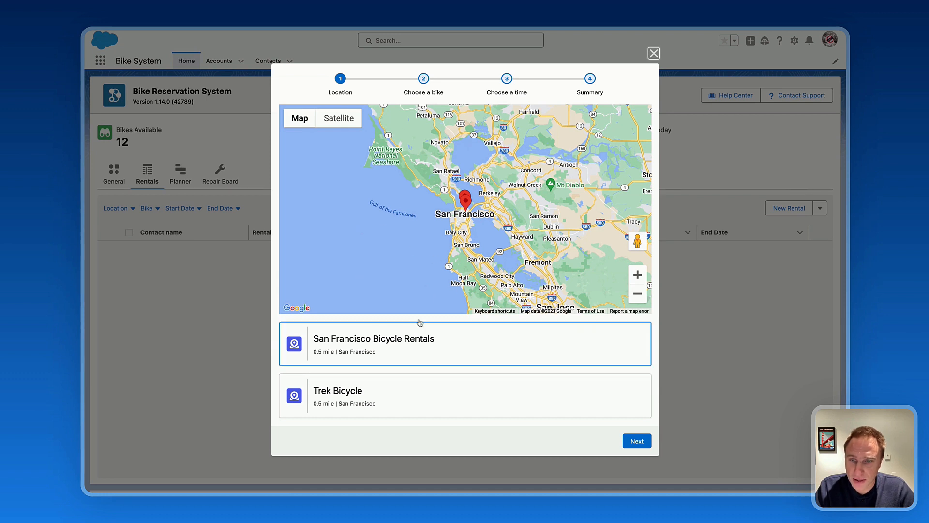
{"action": "left_click", "coordinate": [636, 441]}
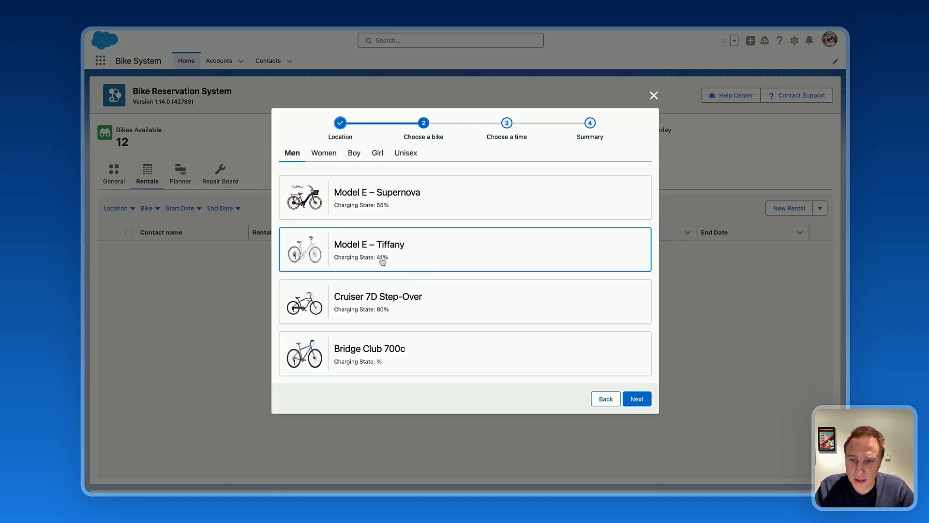
{"action": "left_click", "coordinate": [636, 398]}
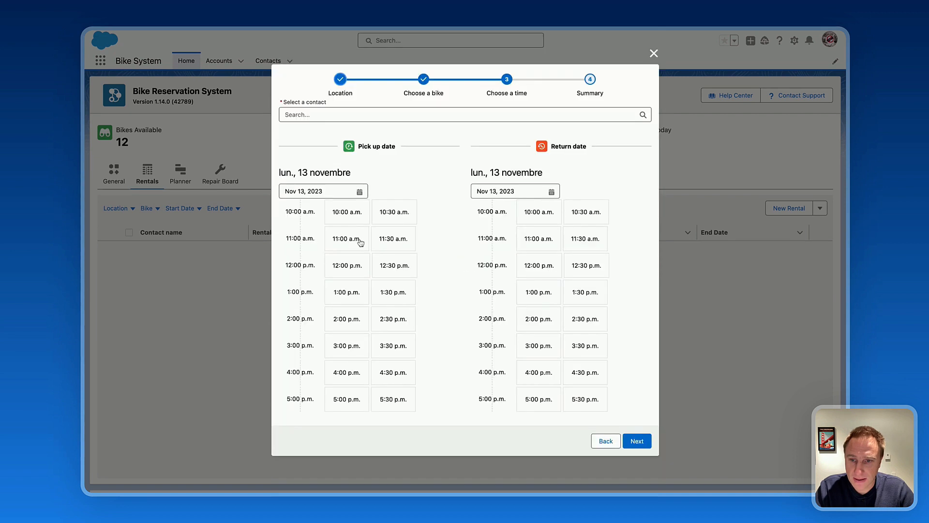
{"action": "left_click", "coordinate": [465, 114]}
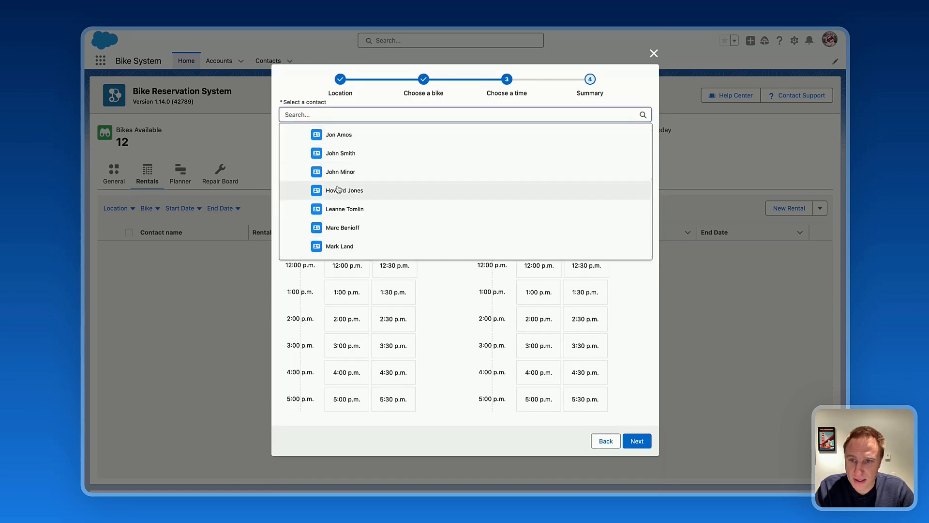
{"action": "left_click", "coordinate": [344, 190]}
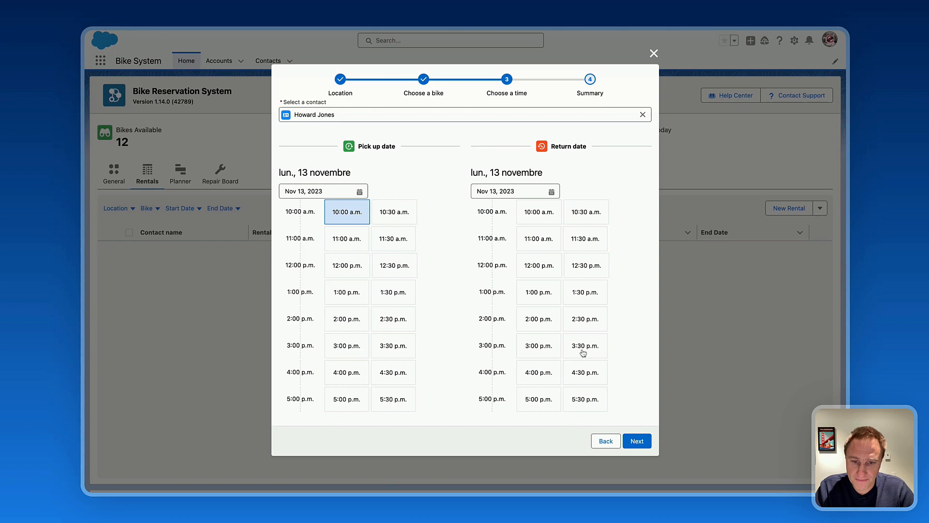
{"action": "left_click", "coordinate": [637, 441]}
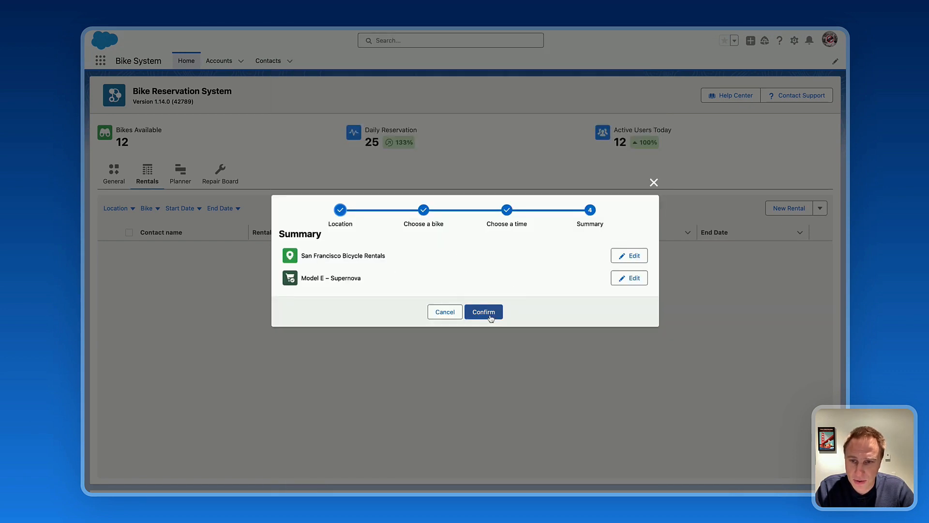
{"action": "left_click", "coordinate": [483, 311]}
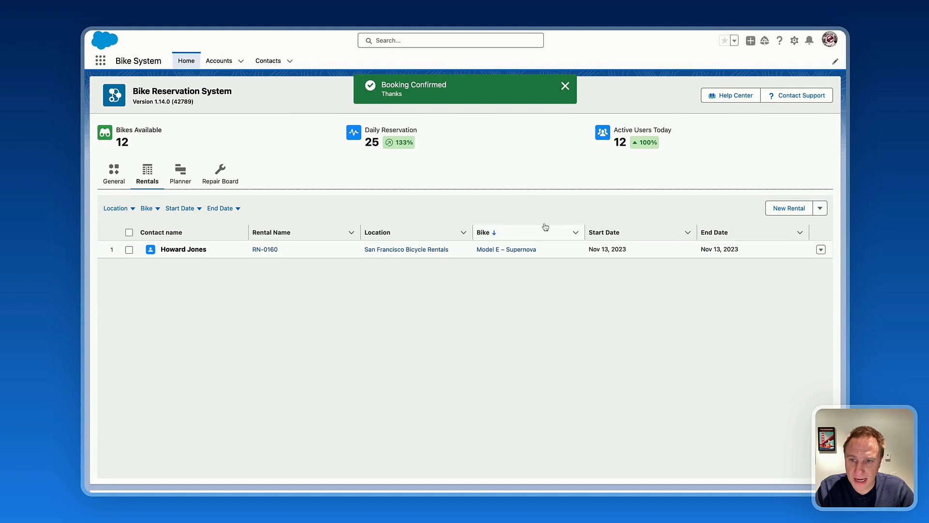
{"action": "left_click", "coordinate": [565, 86]}
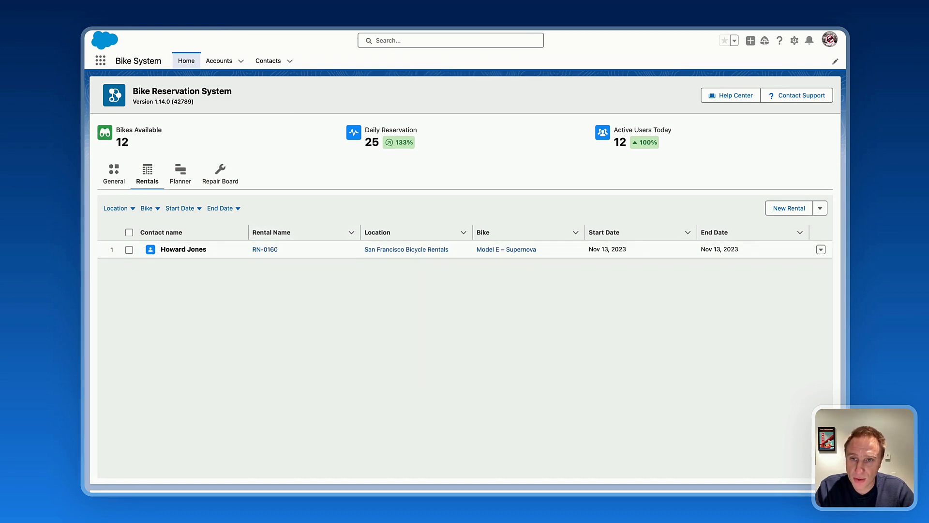
{"action": "mouse_move", "coordinate": [412, 99]}
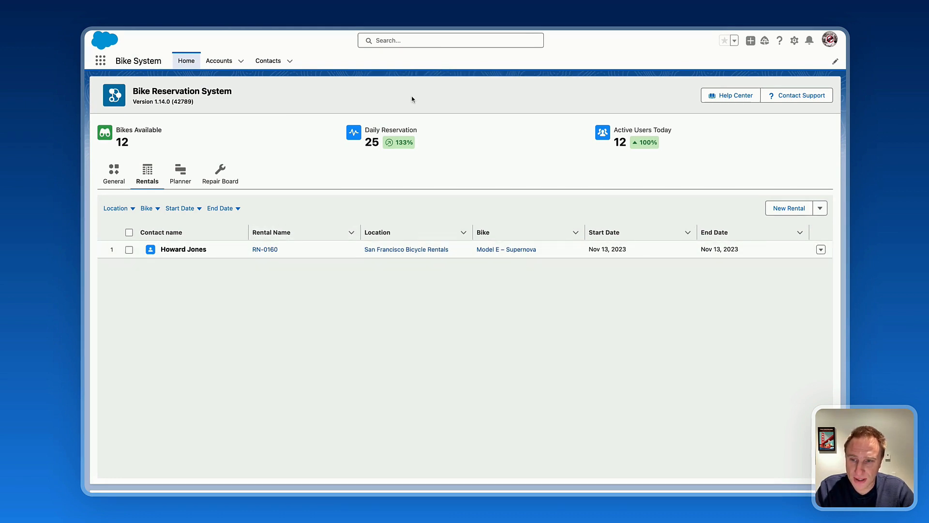
{"action": "mouse_move", "coordinate": [205, 278]}
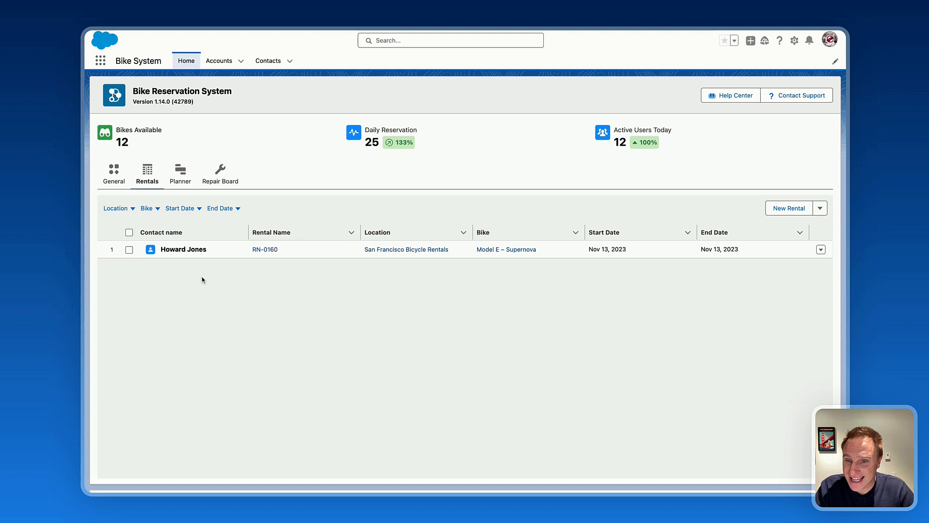
{"action": "mouse_move", "coordinate": [566, 397]}
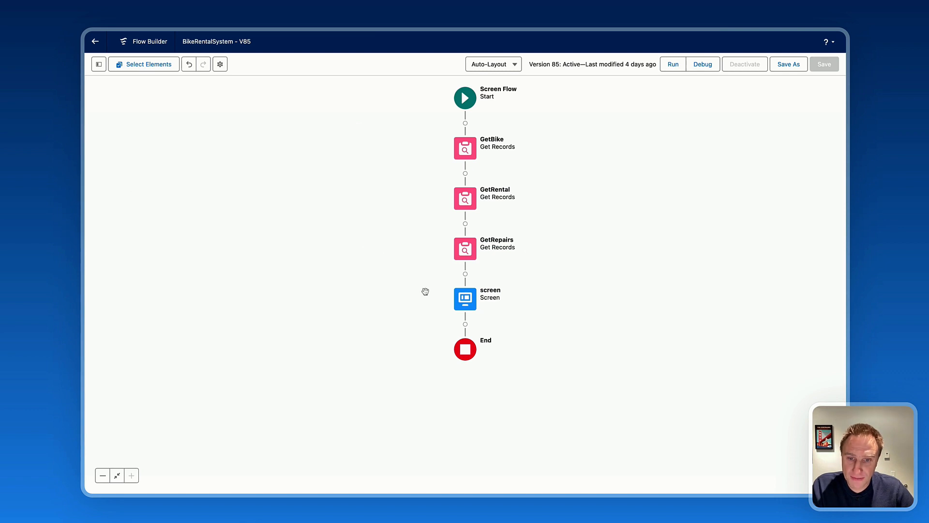
Open the rental screen and launch the Avonni Data Table's Component Builder
{"action": "left_click", "coordinate": [464, 299]}
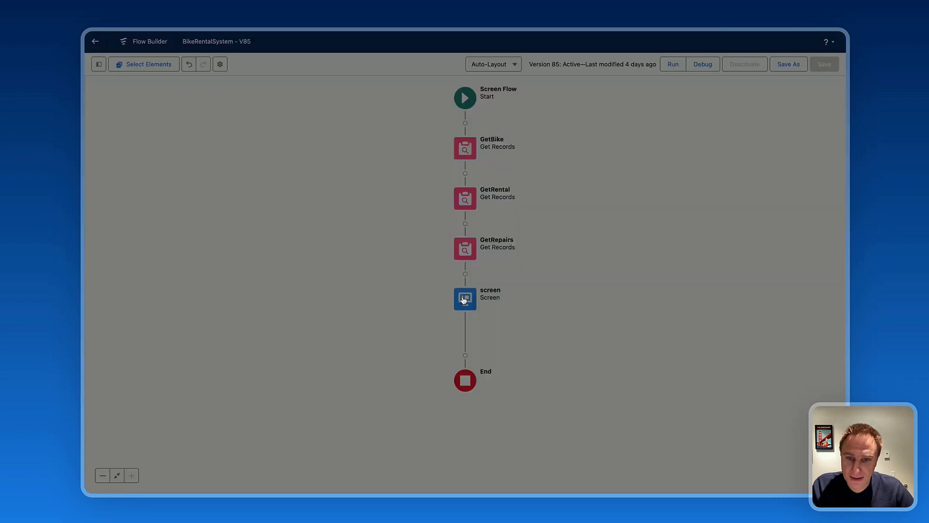
{"action": "double_click", "coordinate": [465, 298]}
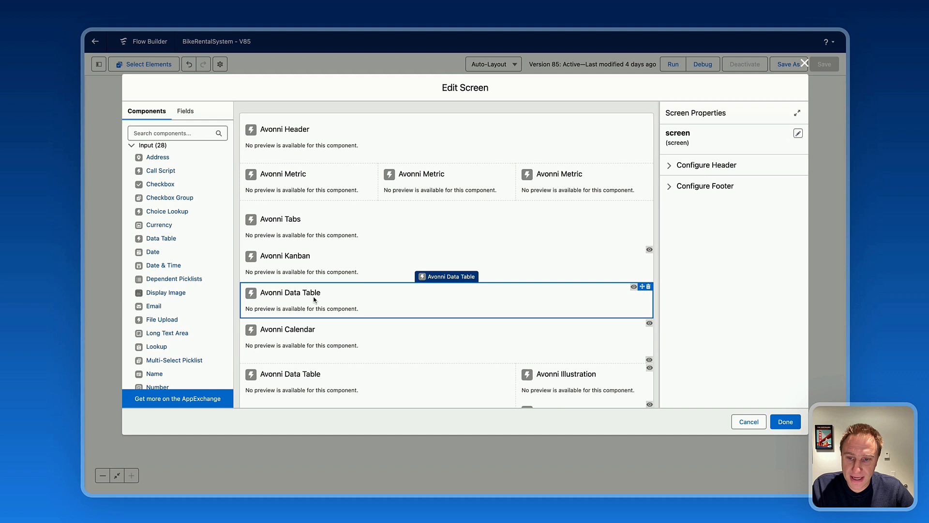
{"action": "left_click", "coordinate": [290, 292]}
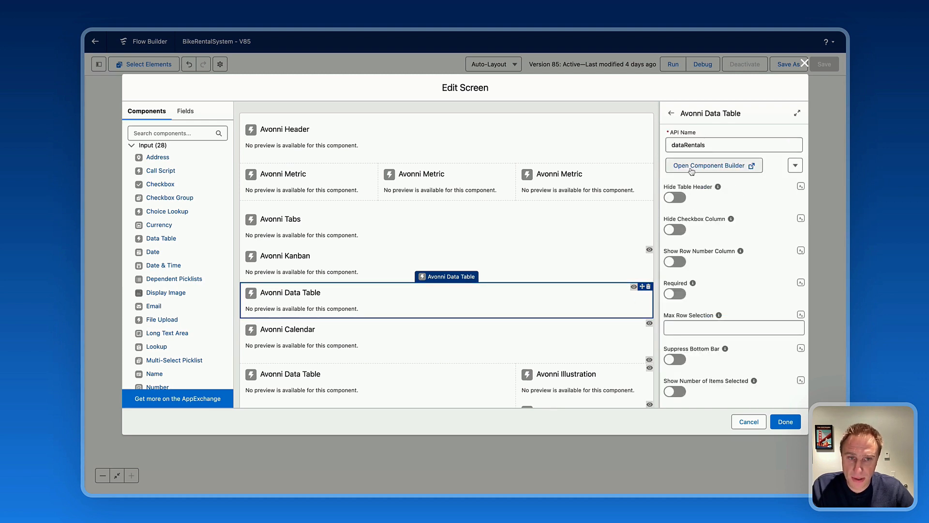
{"action": "left_click", "coordinate": [709, 165]}
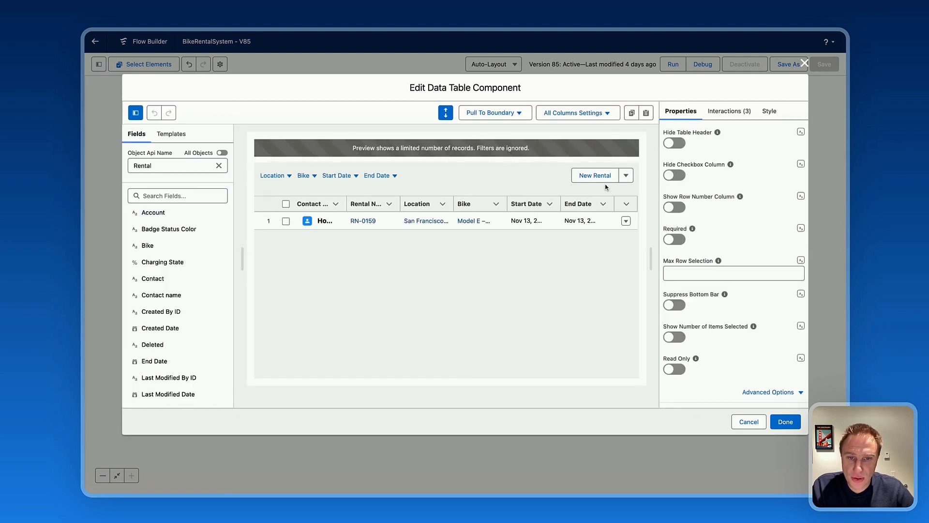
{"action": "mouse_move", "coordinate": [638, 368]}
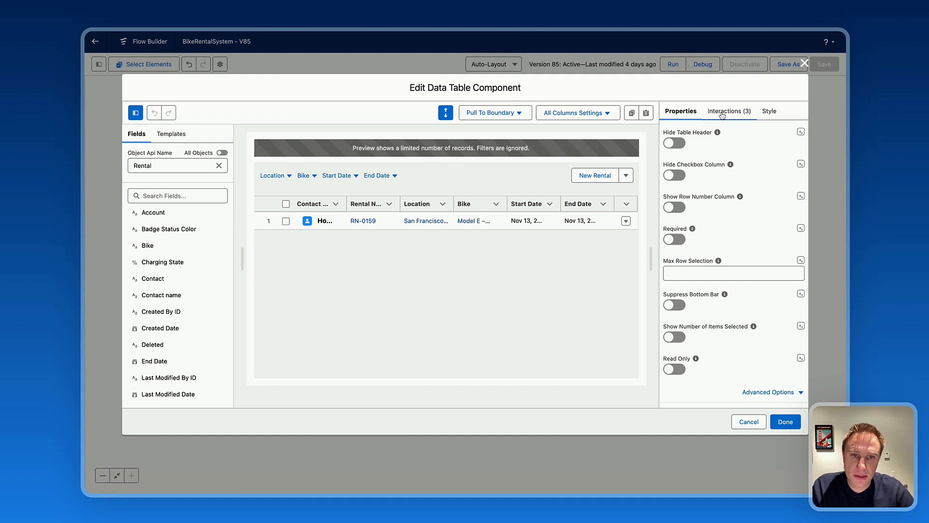
Show the Interactions tab of the Edit Data Table Component dialog
{"action": "left_click", "coordinate": [728, 111]}
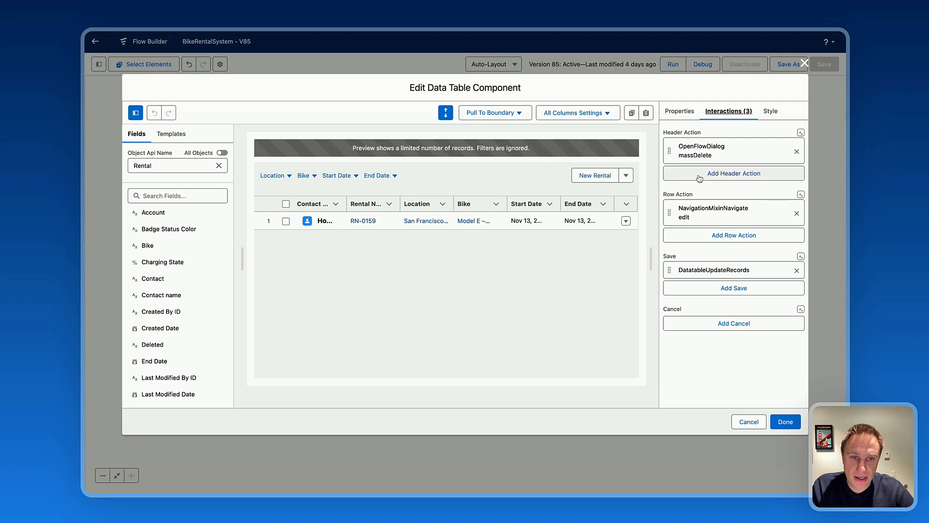
Add a New Rental header action of type Open Flow Dialog using the NewBikeRental flow
{"action": "left_click", "coordinate": [733, 174]}
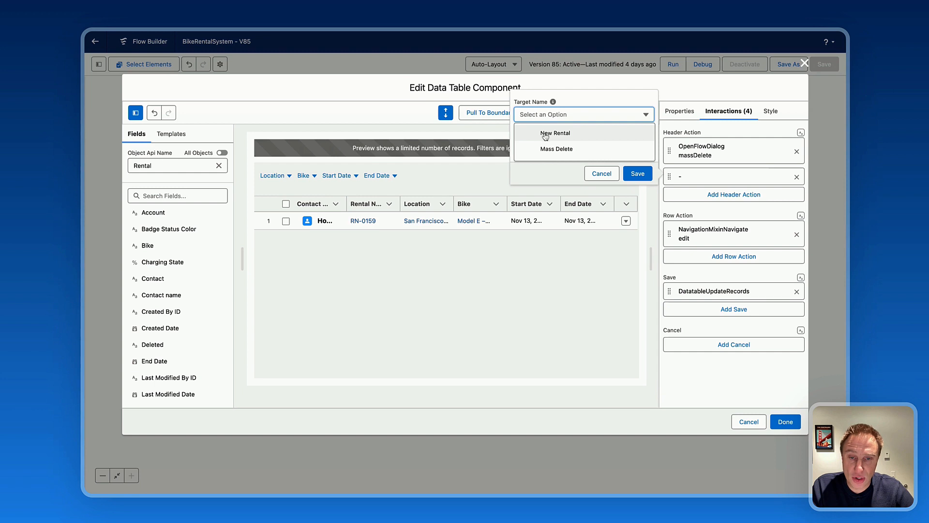
{"action": "left_click", "coordinate": [556, 132]}
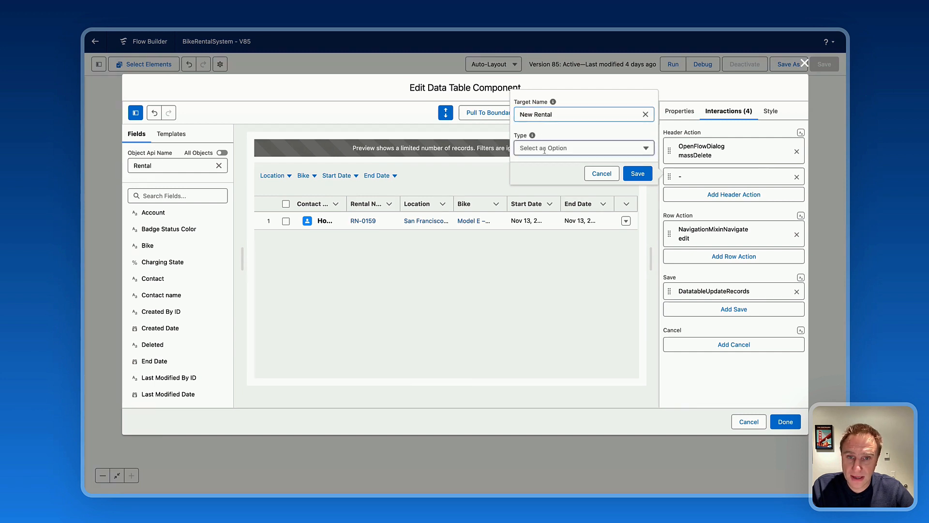
{"action": "left_click", "coordinate": [583, 147]}
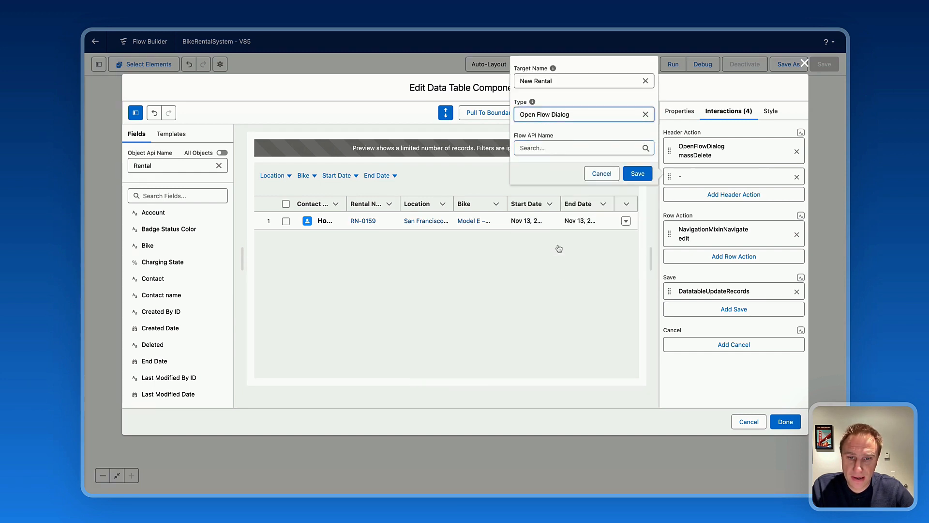
{"action": "type", "text": "new"}
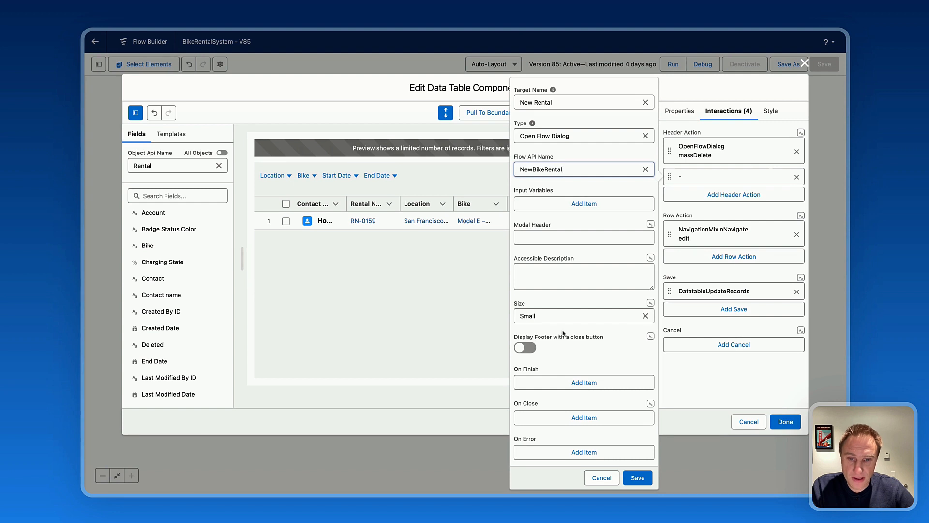
{"action": "mouse_move", "coordinate": [561, 331]}
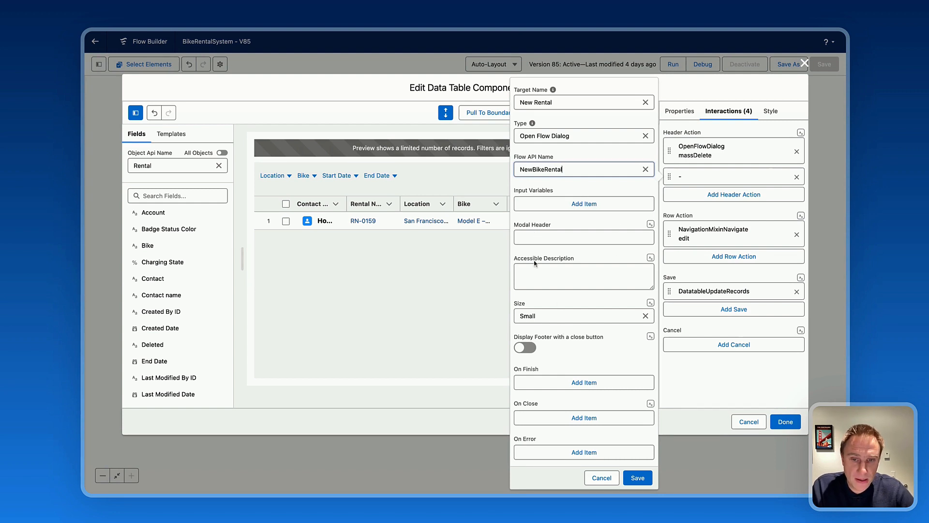
{"action": "mouse_move", "coordinate": [540, 336]}
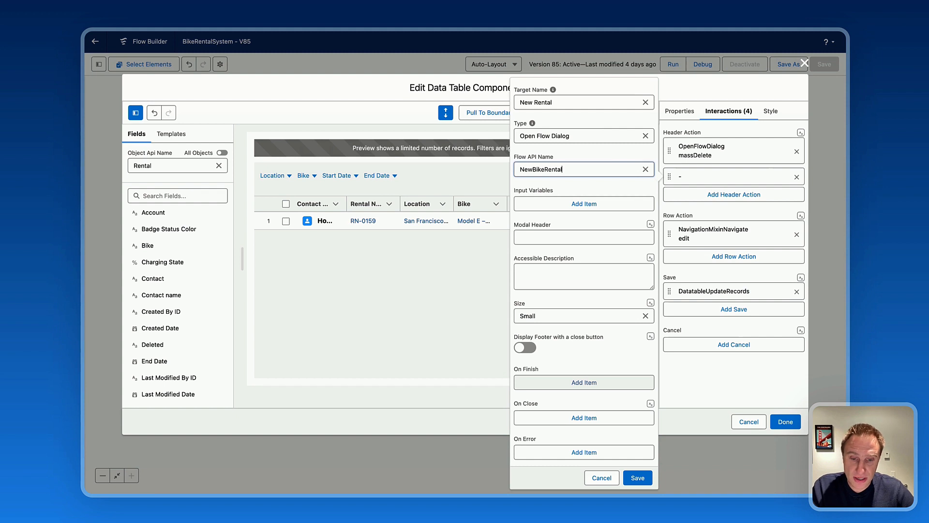
Add an On Finish item and list its action types to choose Refresh Query
{"action": "left_click", "coordinate": [583, 382]}
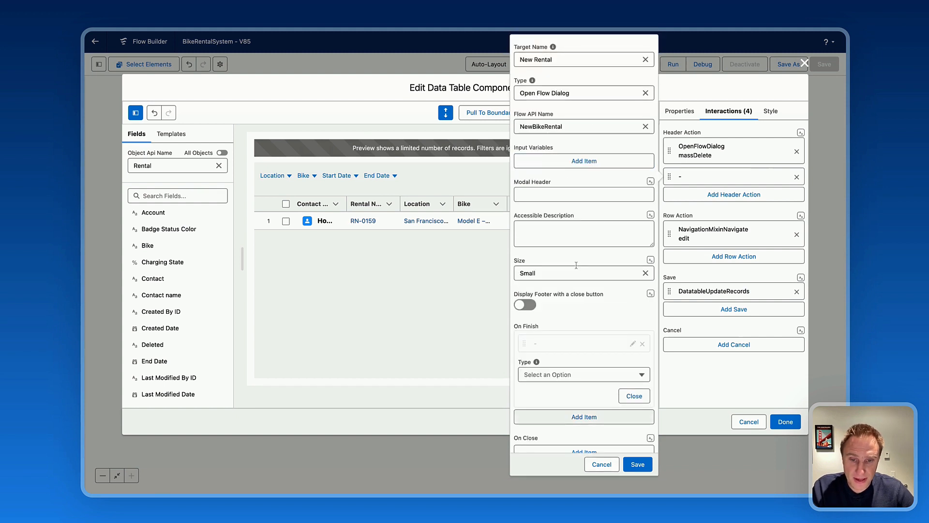
{"action": "left_click", "coordinate": [583, 325]}
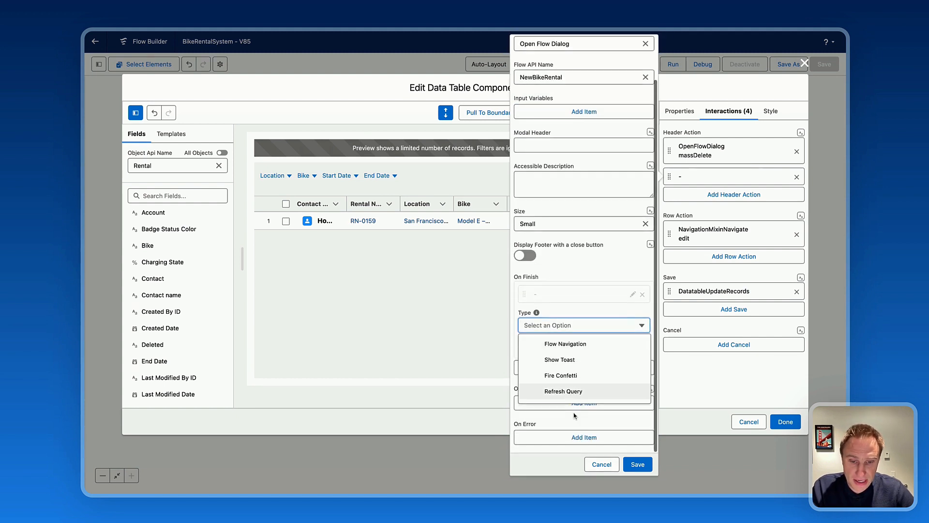
{"action": "mouse_move", "coordinate": [567, 394]}
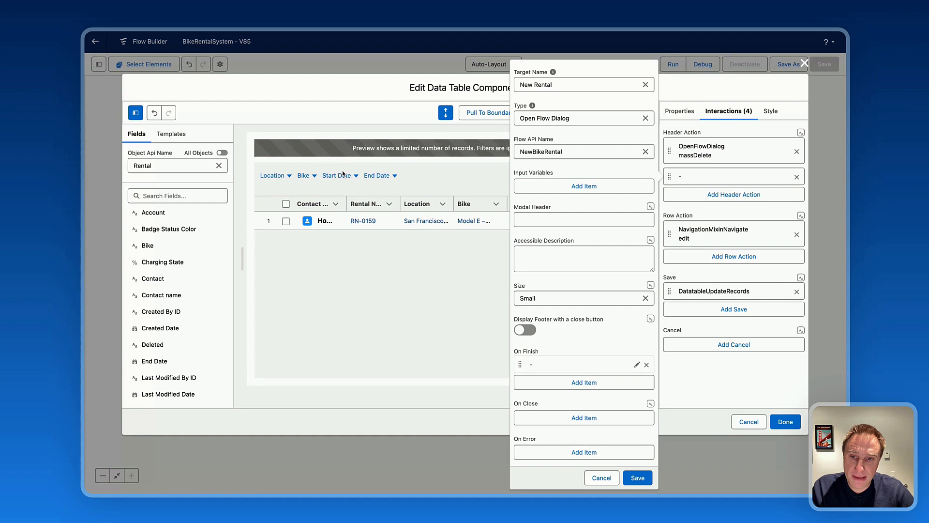
{"action": "mouse_move", "coordinate": [363, 192]}
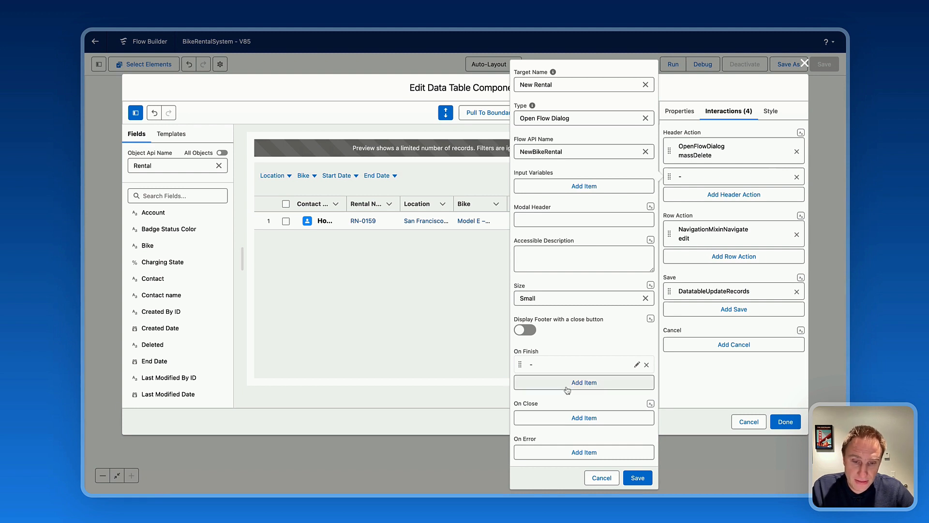
Add a Show Toast on-finish item: title Booking Confirmed, message Thank you, variant Success
{"action": "left_click", "coordinate": [583, 382]}
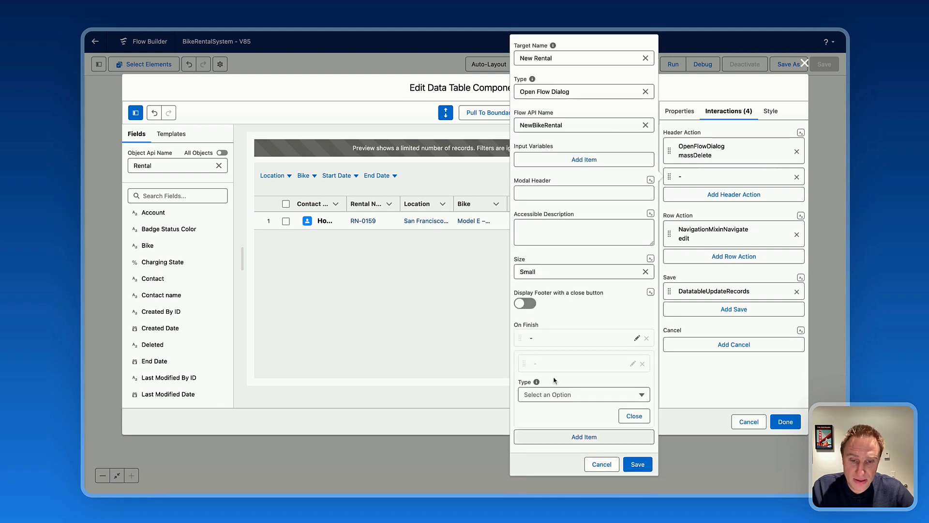
{"action": "left_click", "coordinate": [581, 394]}
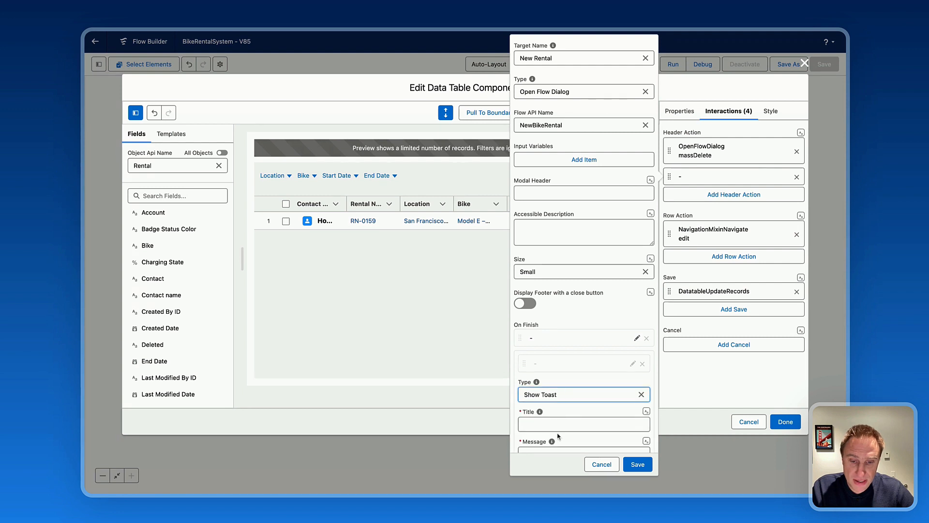
{"action": "type", "text": "Booking Confirmed"}
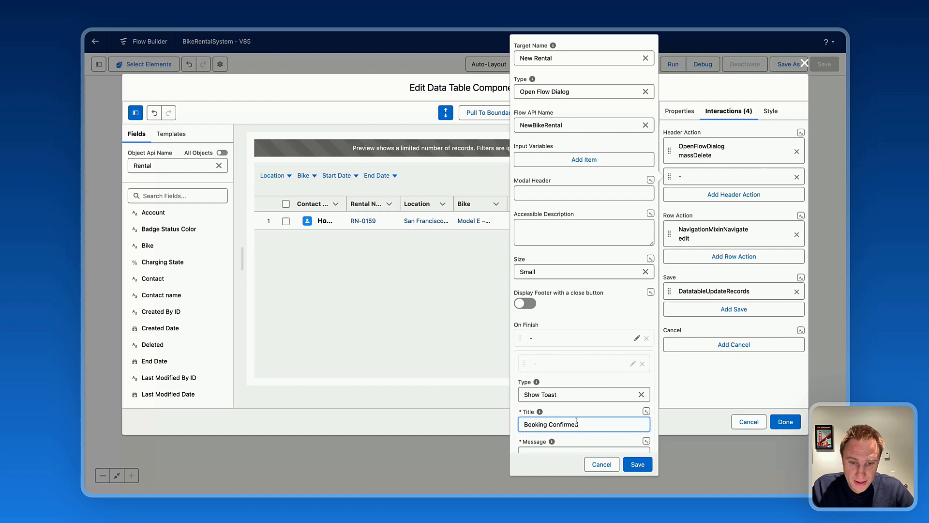
{"action": "type", "text": "Thank you"}
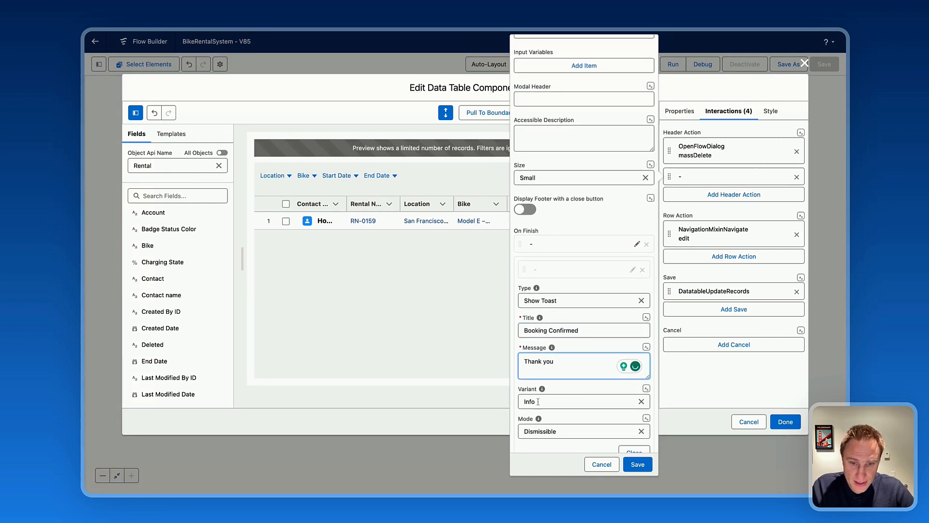
{"action": "left_click", "coordinate": [582, 401]}
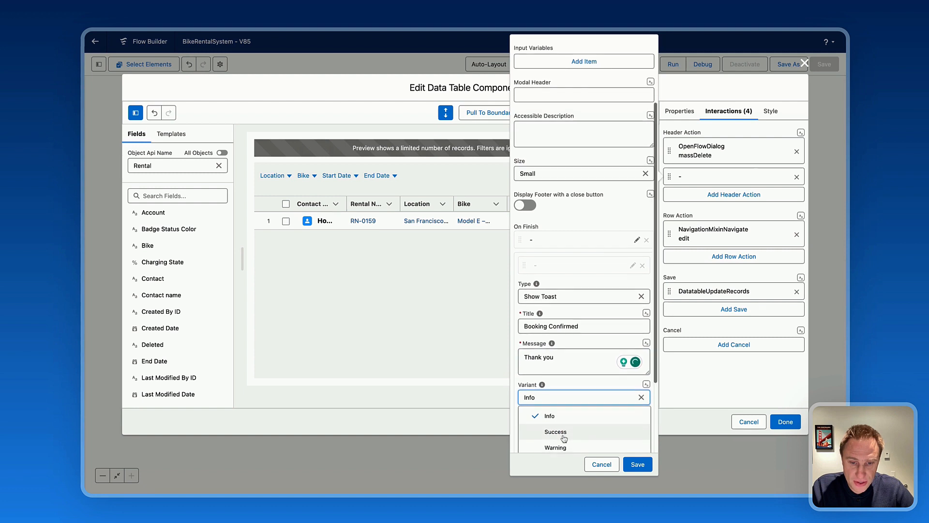
{"action": "left_click", "coordinate": [555, 431]}
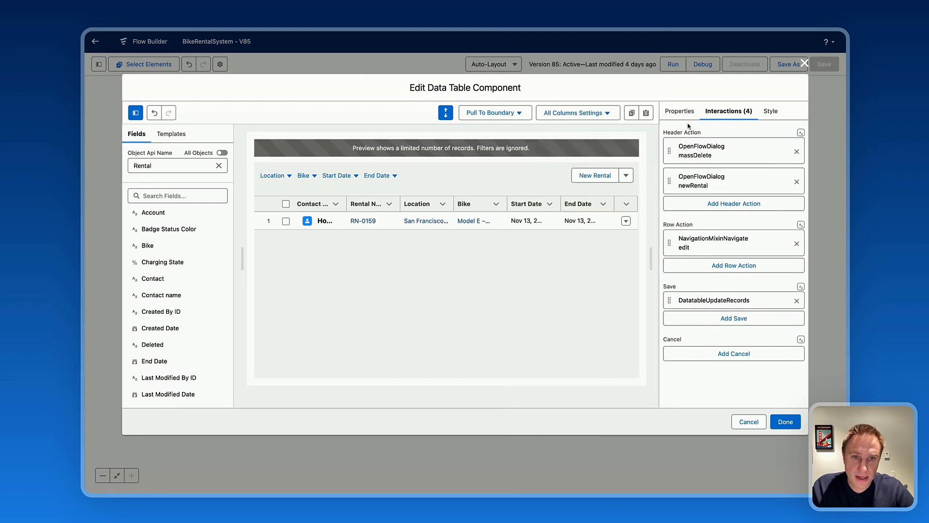
Show the Properties tab with the Query data source and column mappings
{"action": "left_click", "coordinate": [681, 111]}
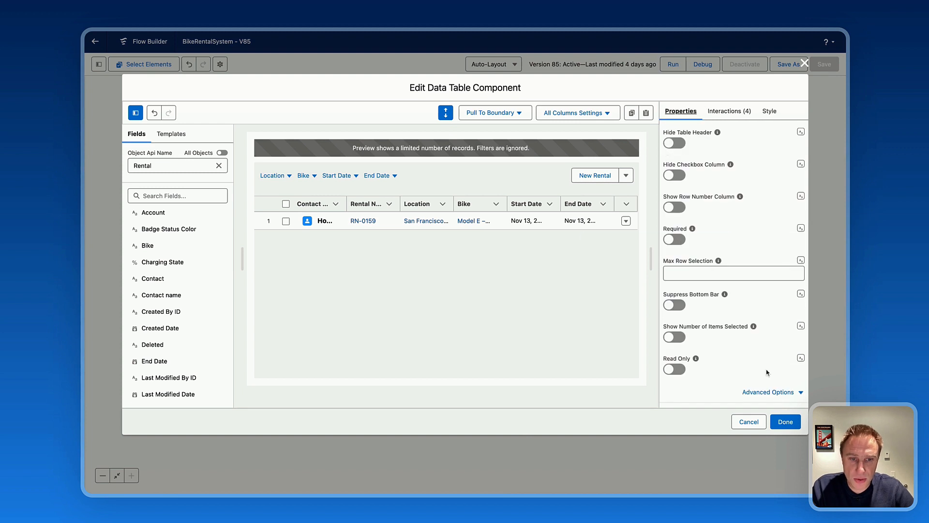
{"action": "mouse_move", "coordinate": [578, 290]}
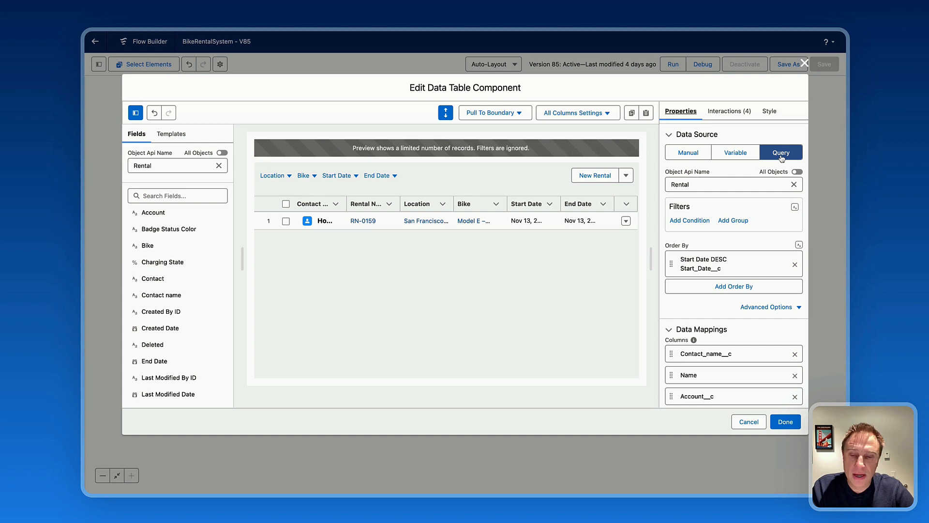
{"action": "mouse_move", "coordinate": [781, 158]}
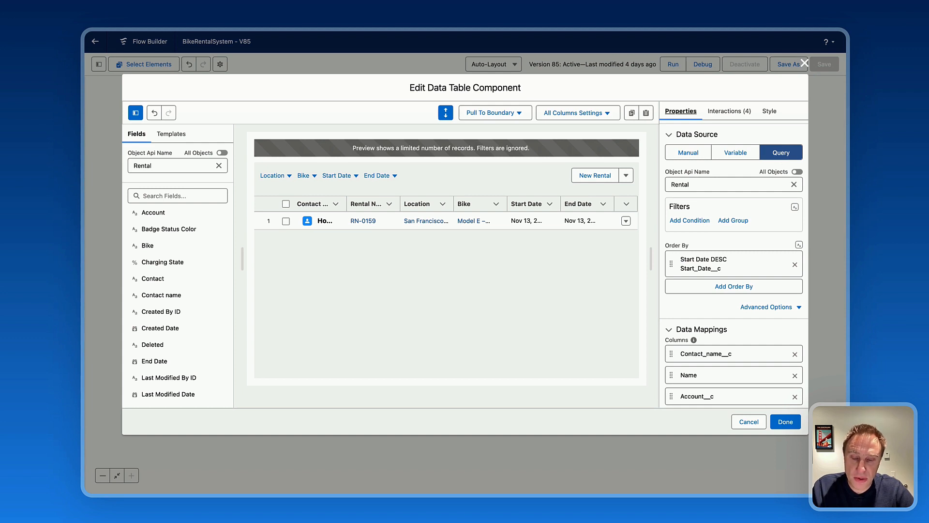